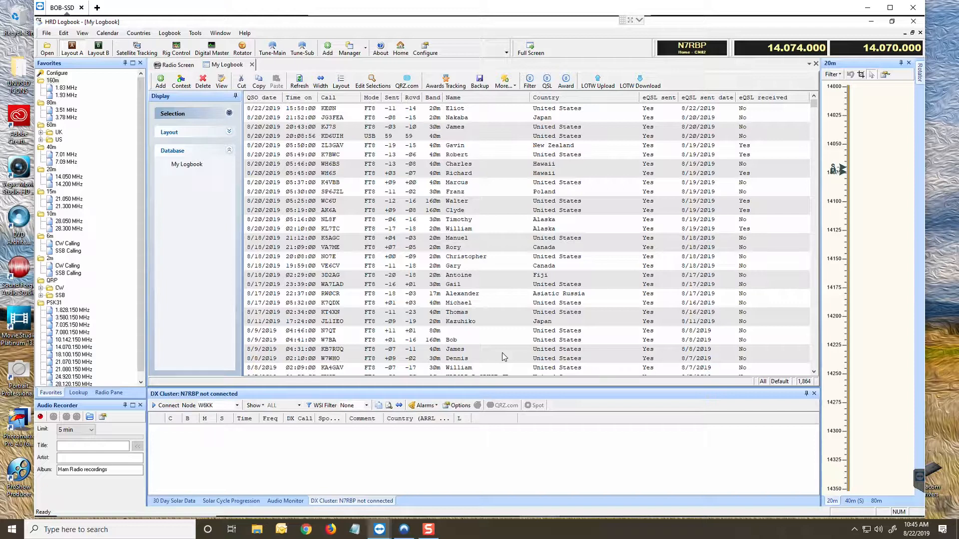
mouse_move(356, 265)
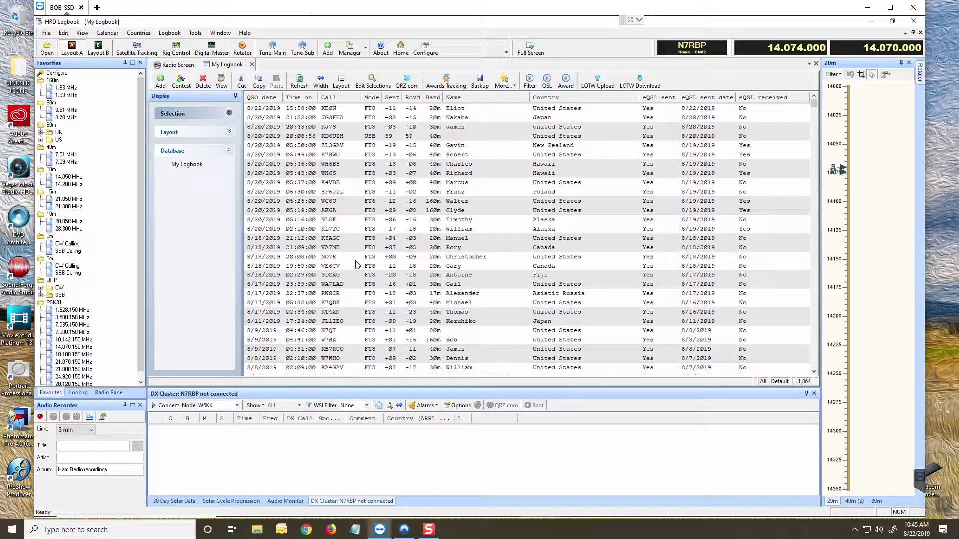
mouse_move(408, 248)
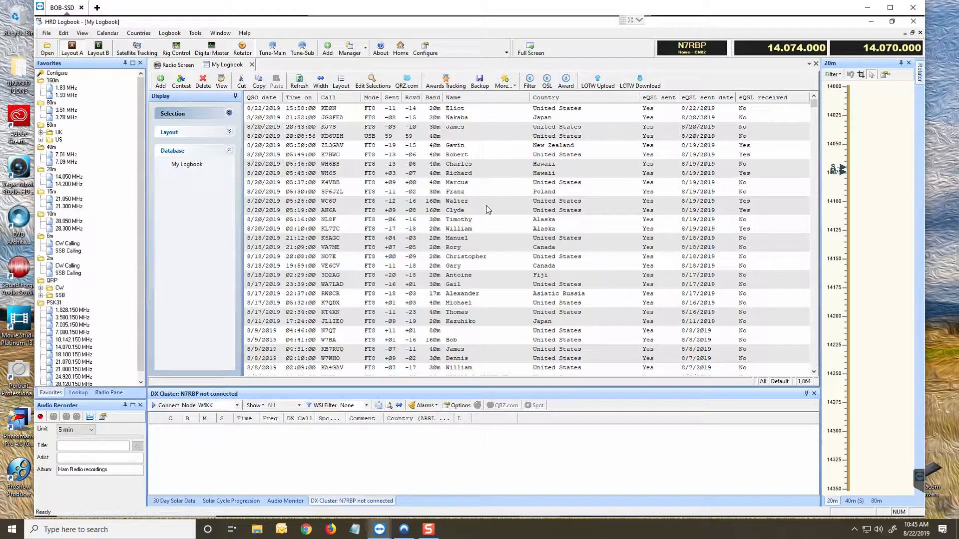
mouse_move(195, 37)
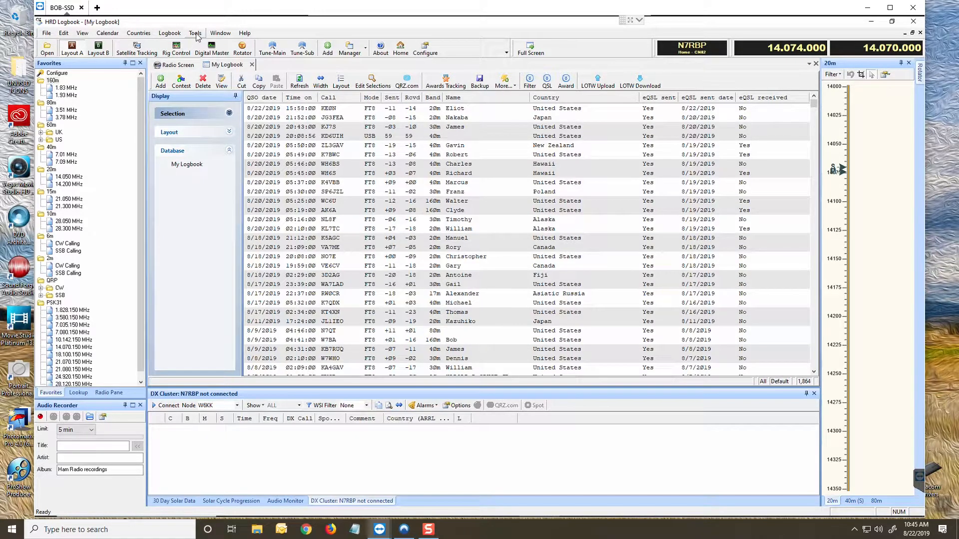
Review the eQSL.cc upload settings in the HRD Logbook tools and close them unchanged.
left_click(194, 33)
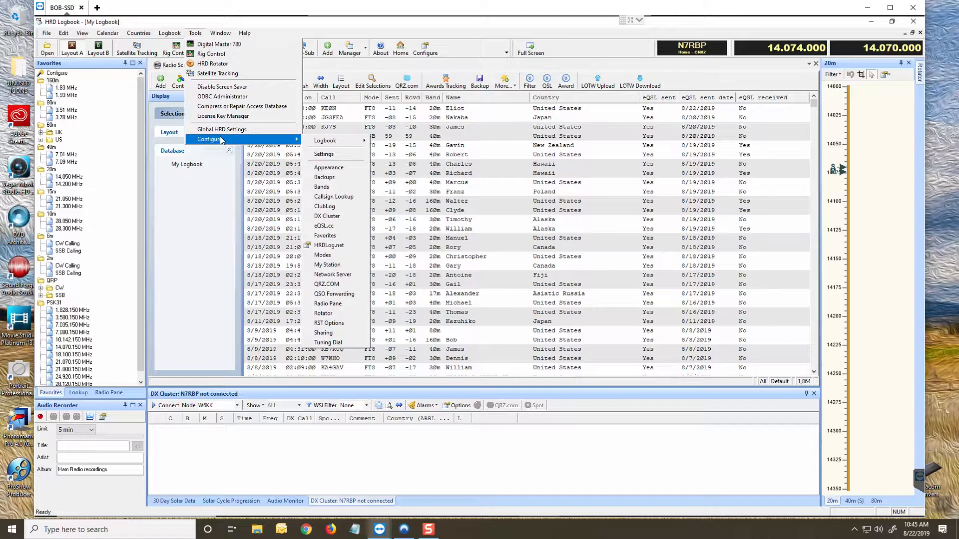
mouse_move(323, 226)
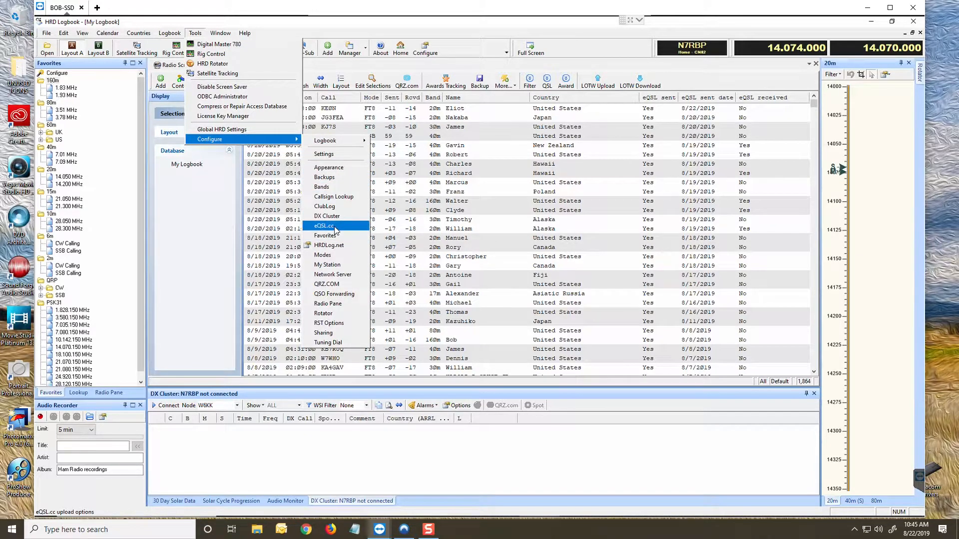
left_click(323, 225)
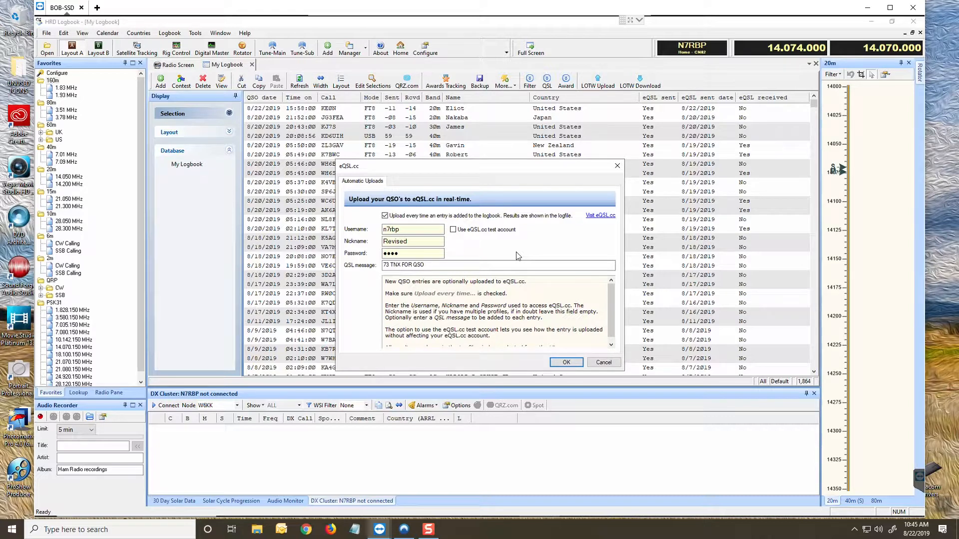
mouse_move(443, 208)
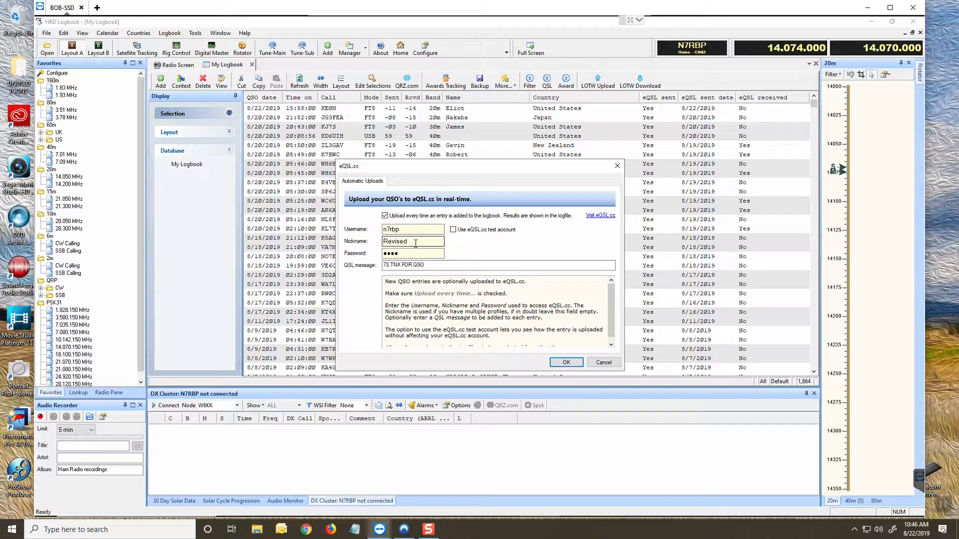
left_click(405, 253)
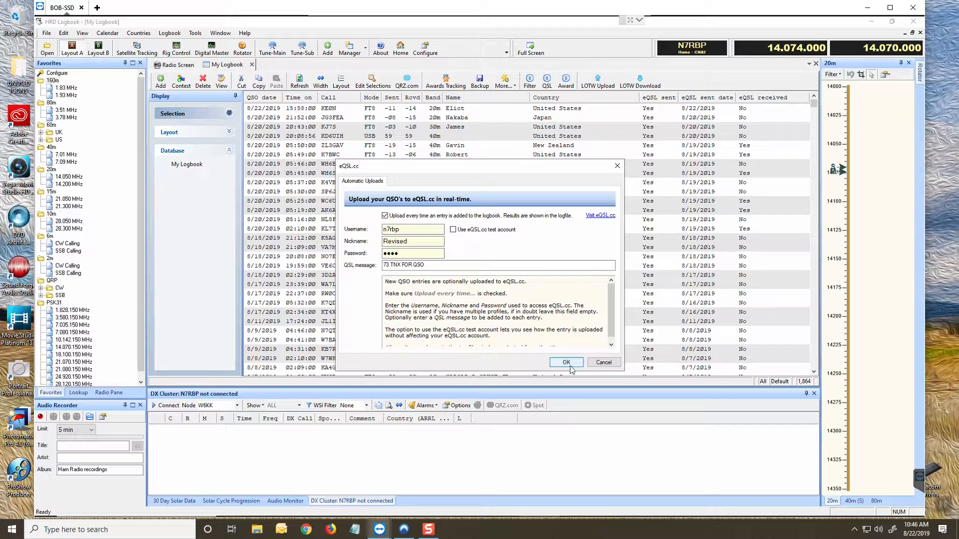
mouse_move(603, 361)
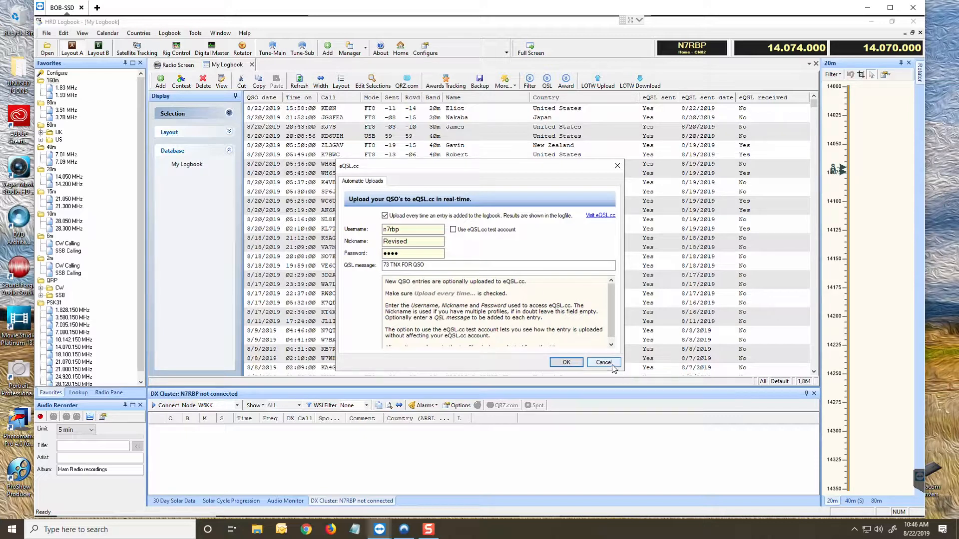
left_click(602, 362)
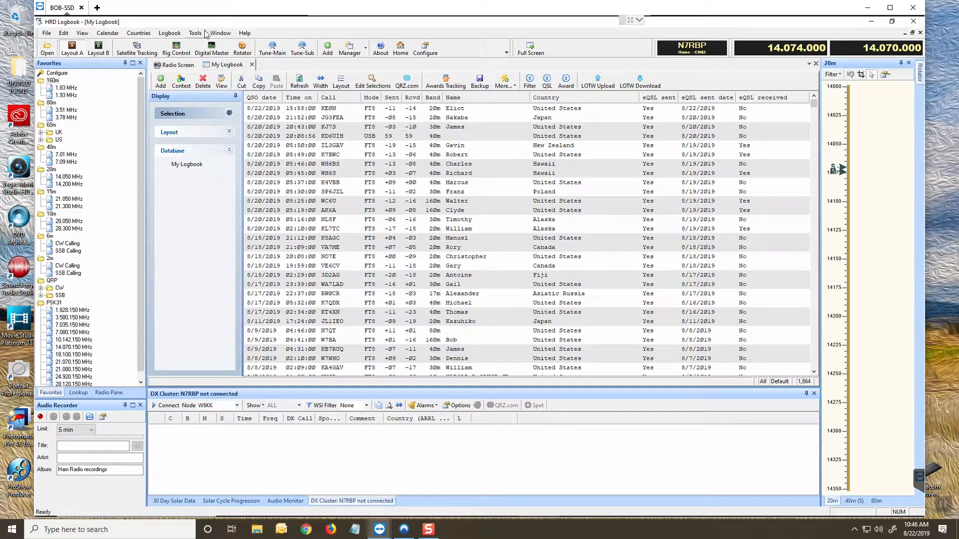
Review the HRDLog.net upload settings and close them unchanged.
left_click(195, 33)
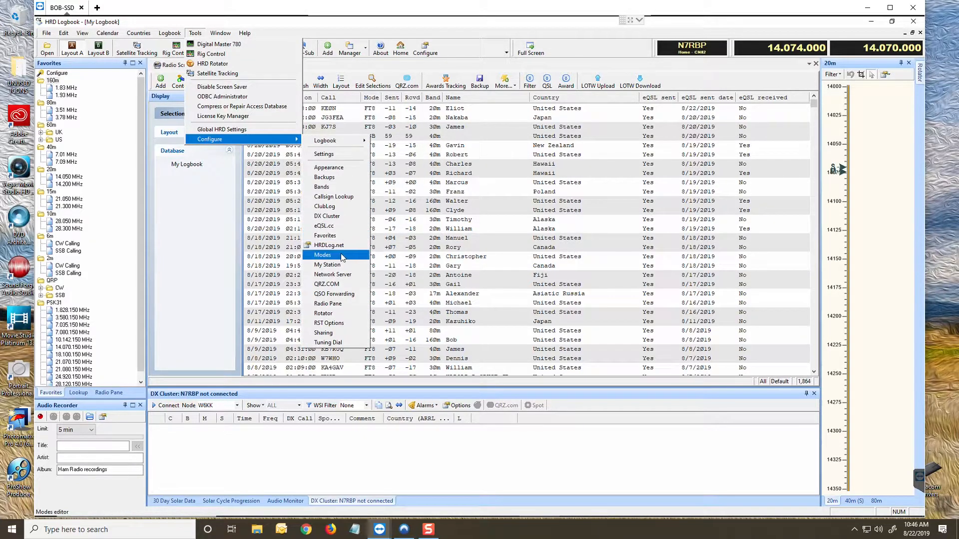
mouse_move(329, 246)
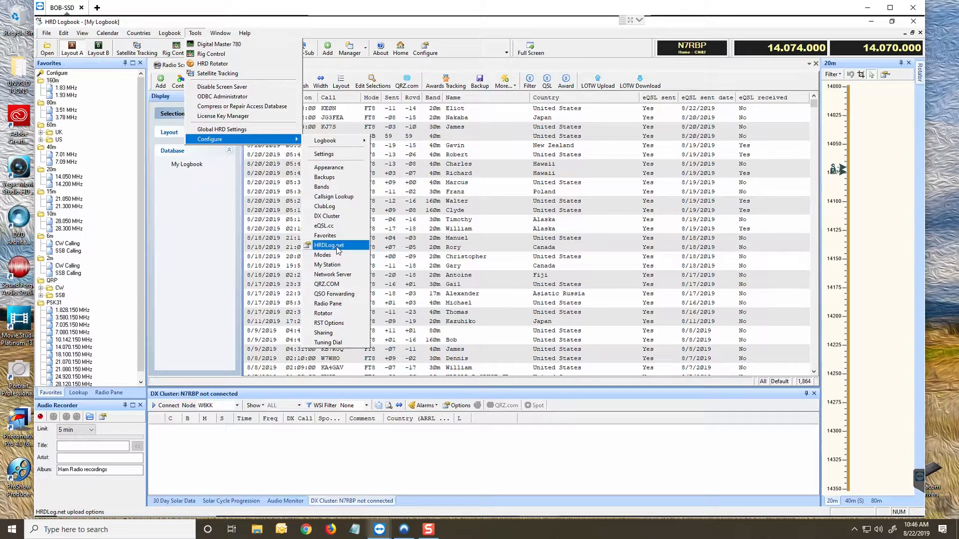
left_click(329, 245)
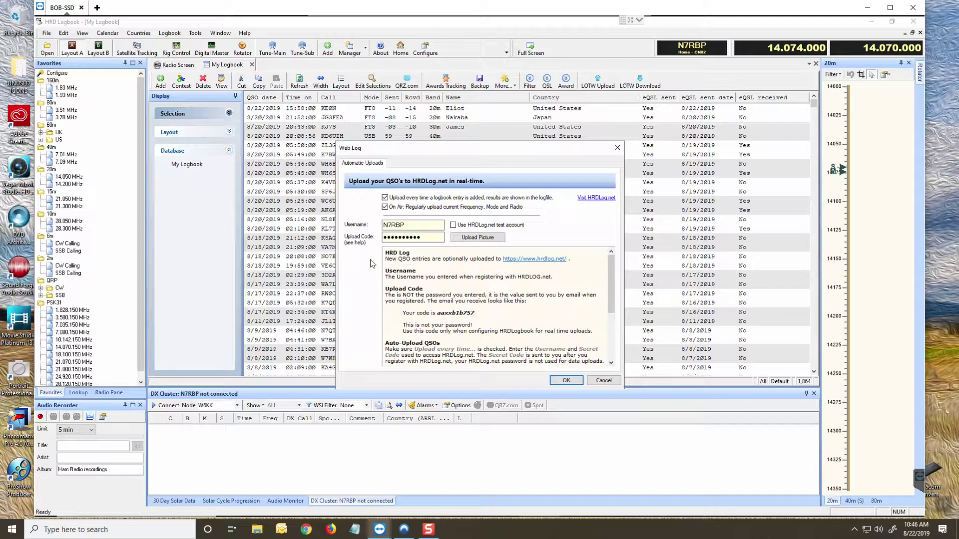
mouse_move(365, 249)
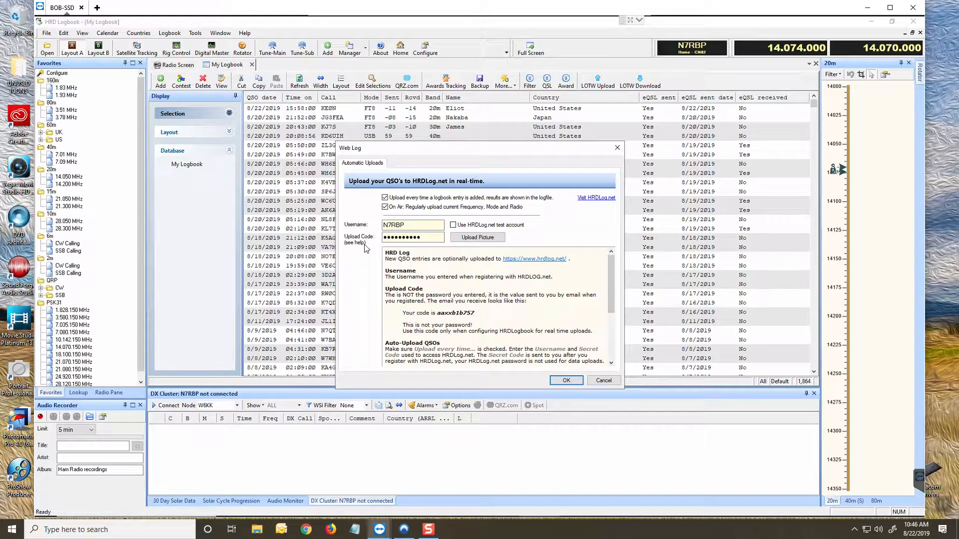
mouse_move(424, 241)
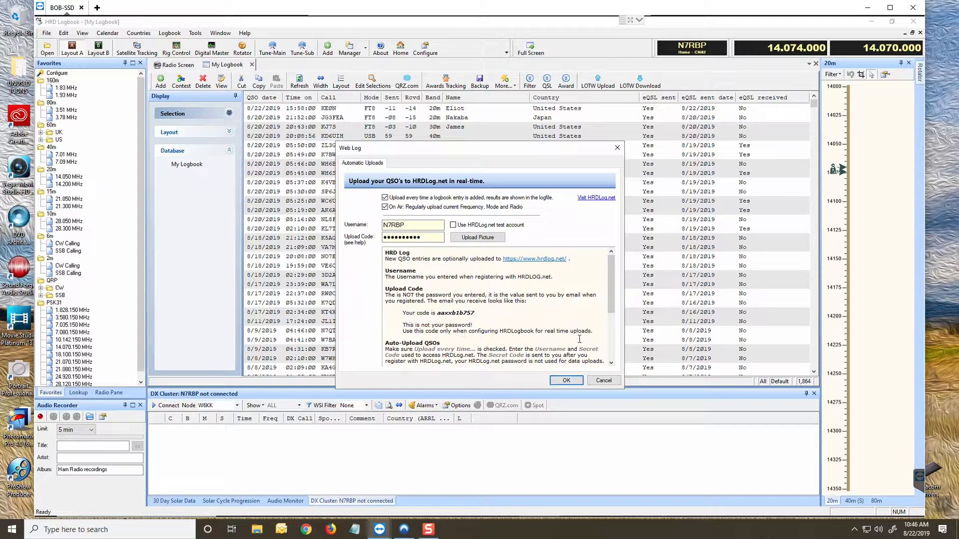
left_click(603, 380)
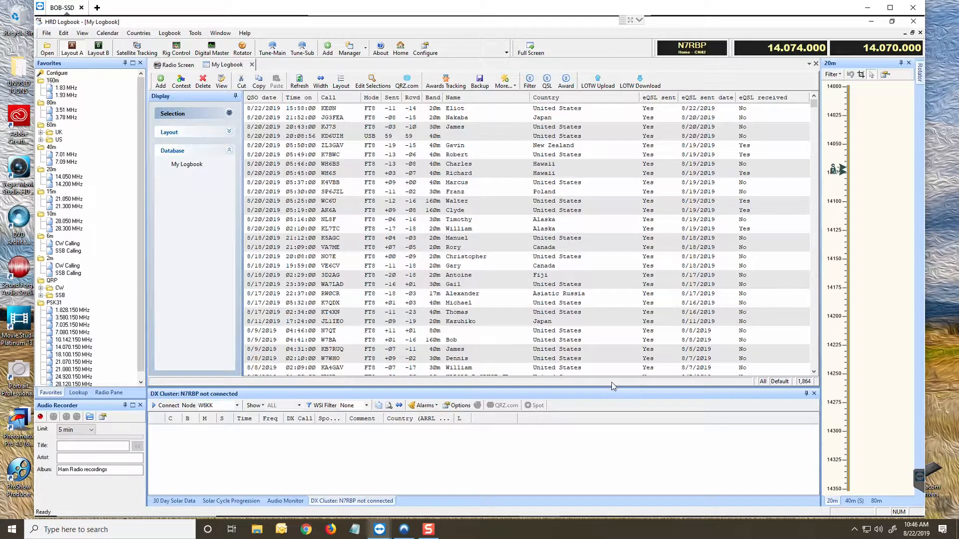
mouse_move(512, 481)
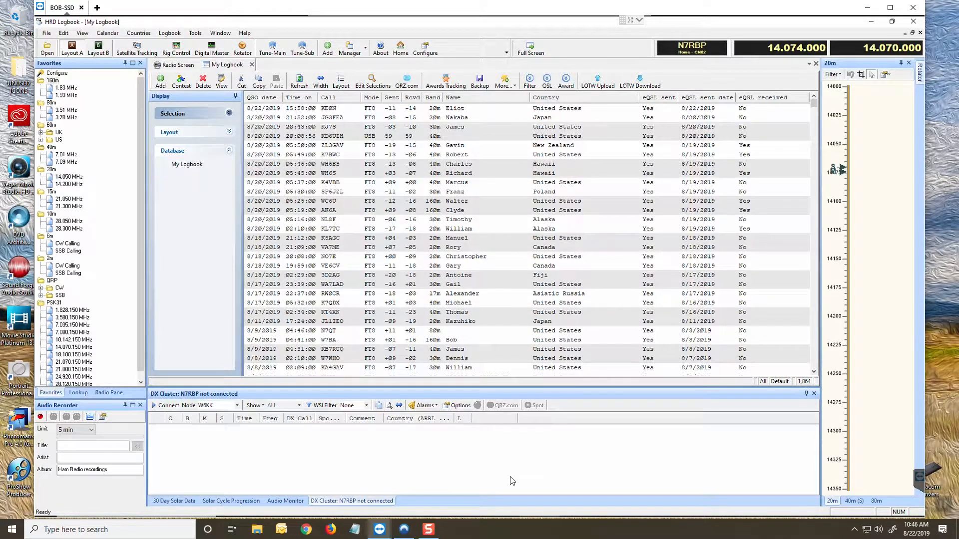
mouse_move(378, 530)
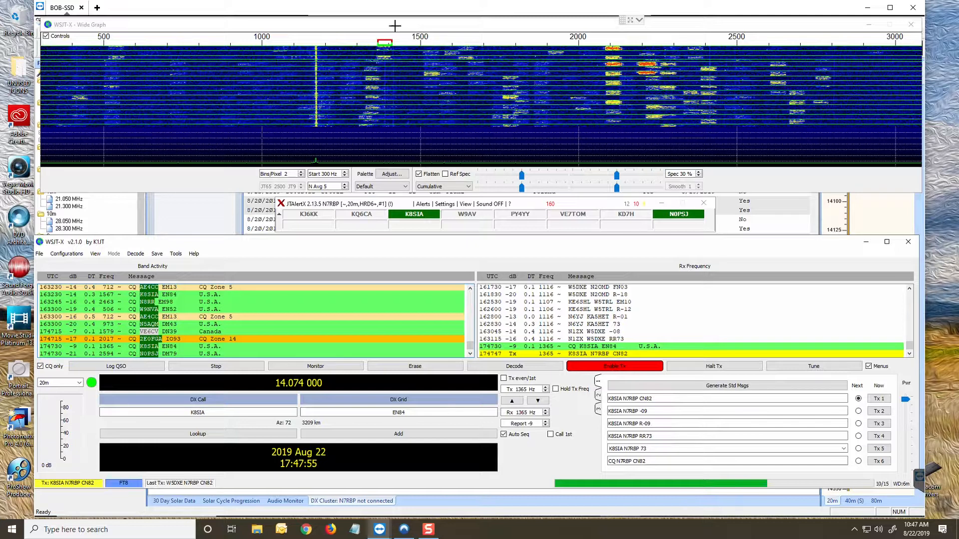
mouse_move(394, 132)
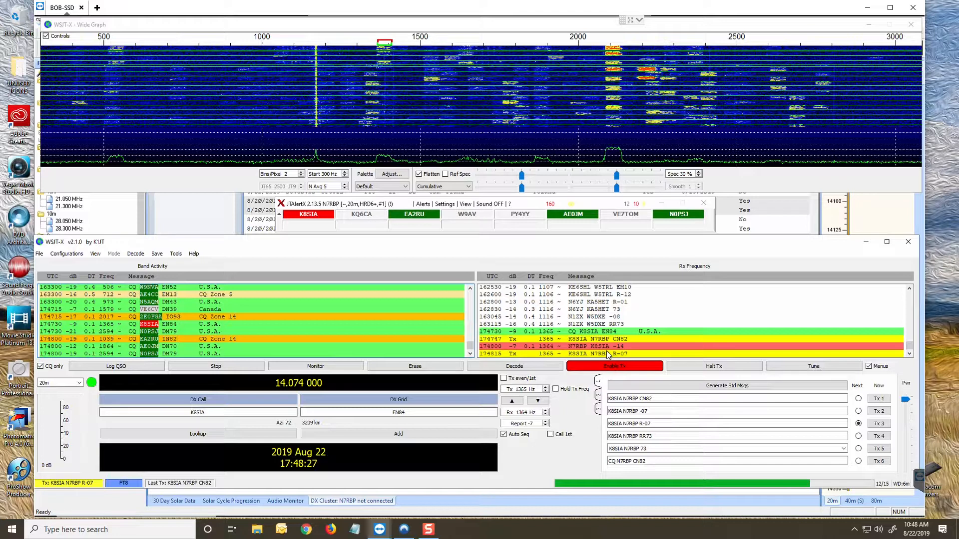
Let WSJT-X Auto Seq run the K8SIA exchange with Enable Tx on through the R-07 report to 73.
left_click(314, 366)
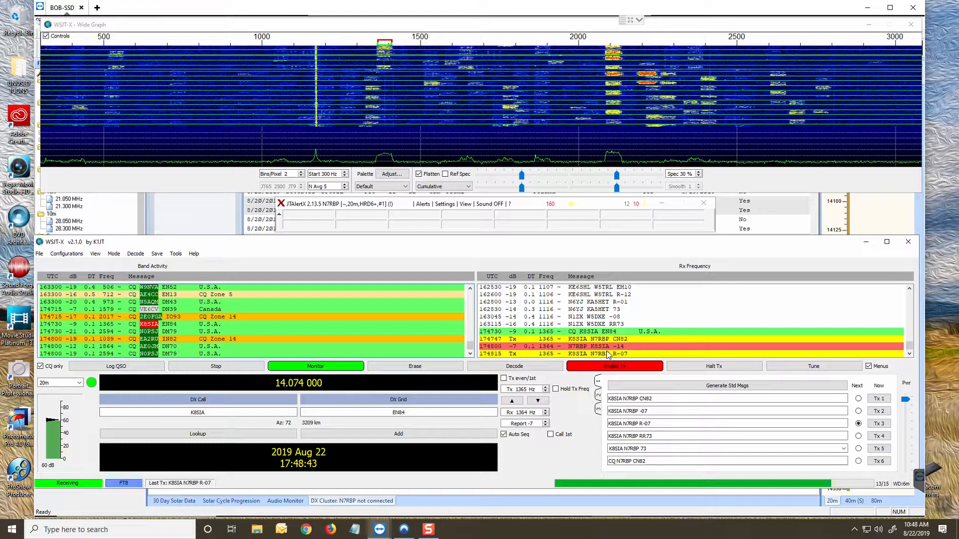
left_click(116, 365)
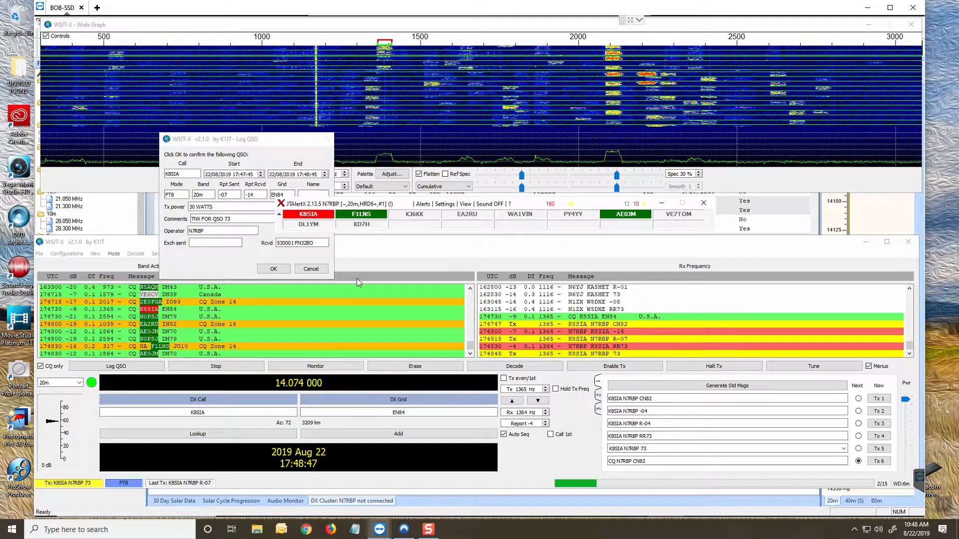
mouse_move(216, 150)
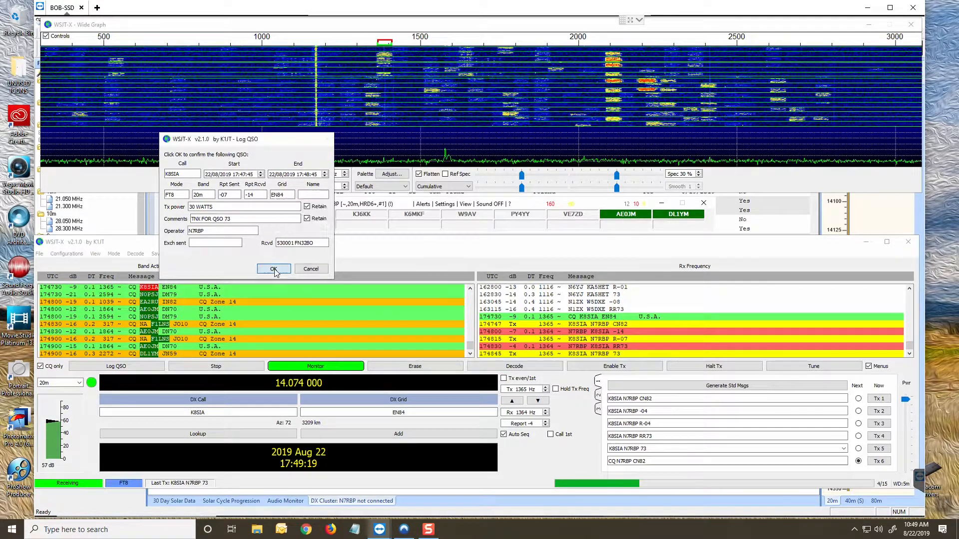
Confirm logging the K8SIA 20m FT8 QSO and acknowledge JTAlert's logged-successfully message.
left_click(274, 268)
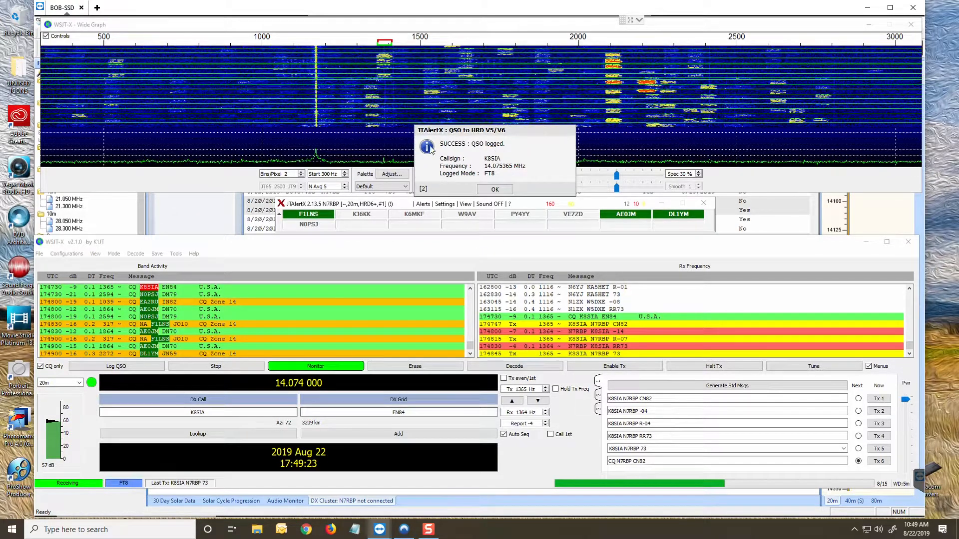
left_click(494, 189)
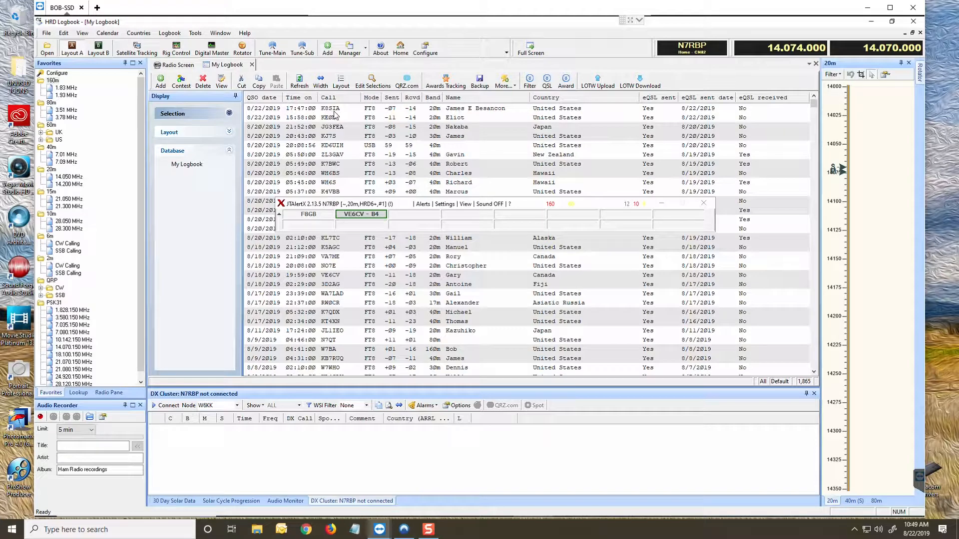
mouse_move(348, 114)
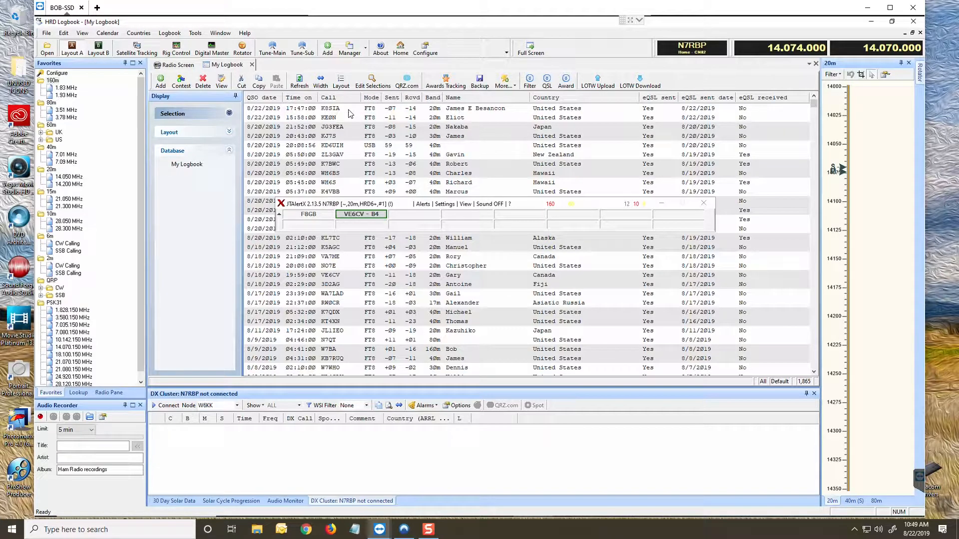
mouse_move(559, 127)
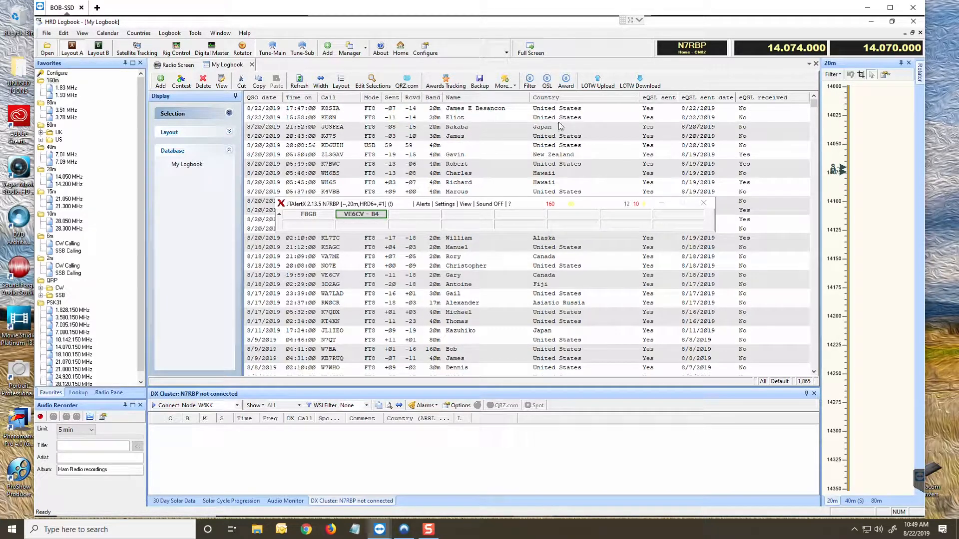
mouse_move(654, 102)
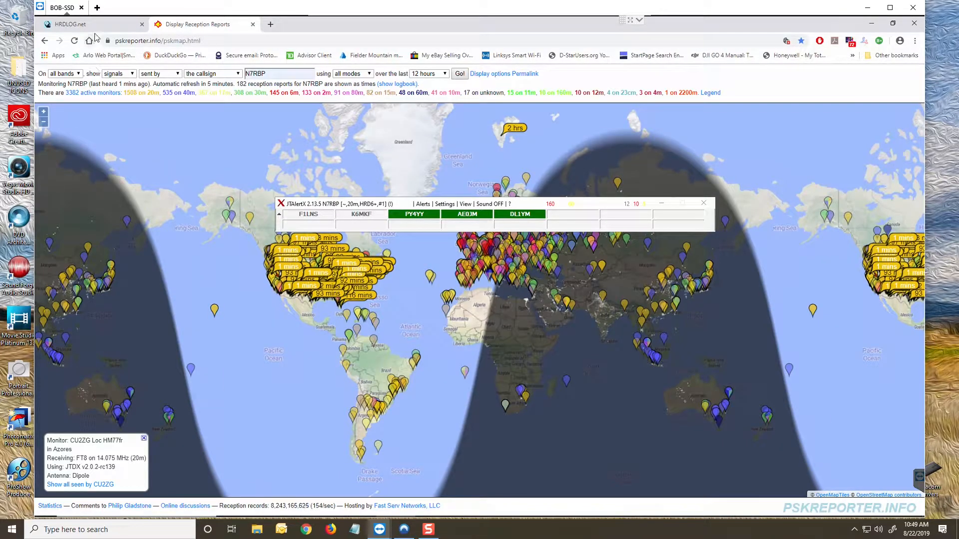
left_click(69, 24)
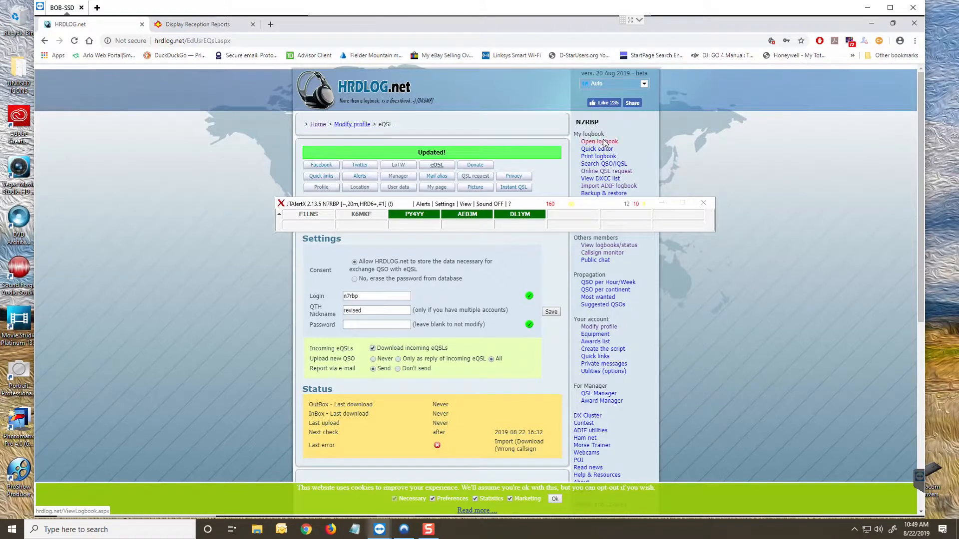
left_click(598, 141)
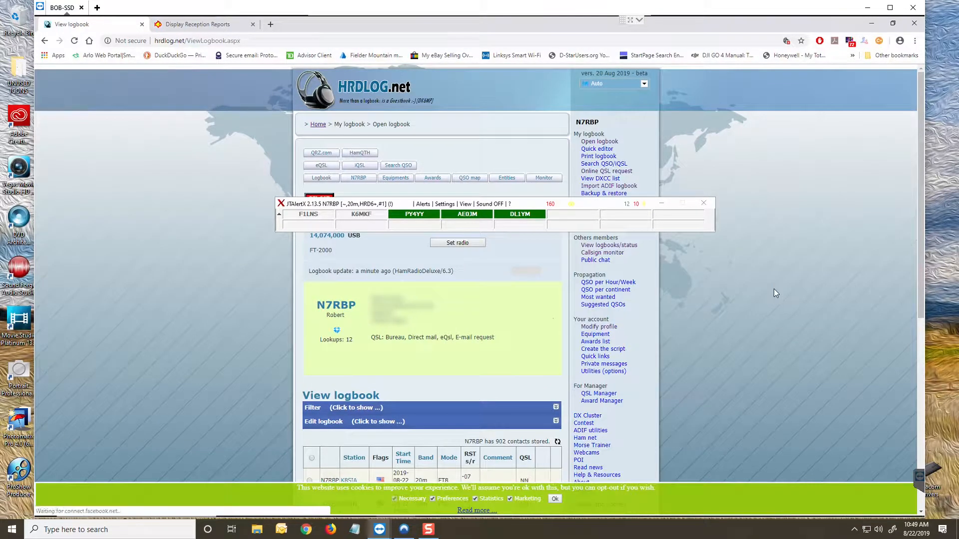
scroll("down", 3)
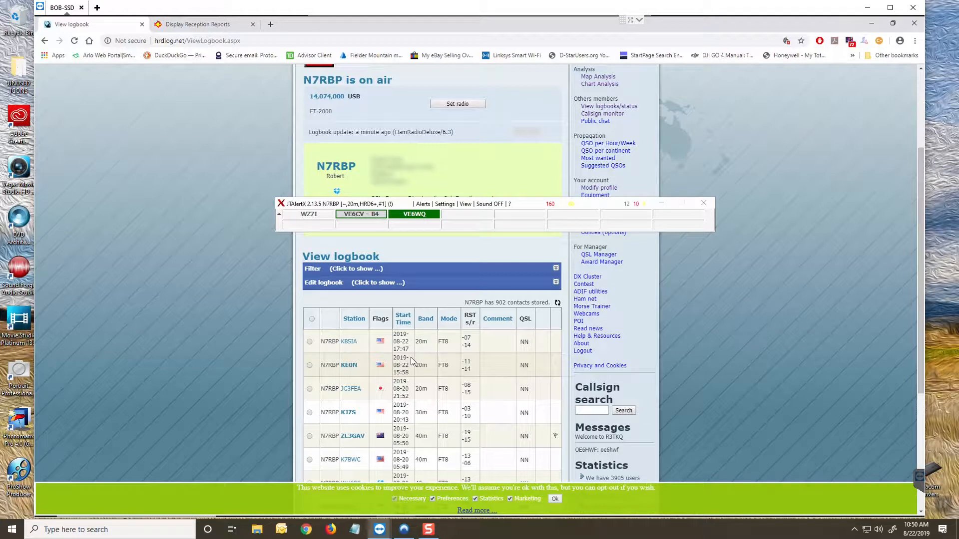
mouse_move(803, 330)
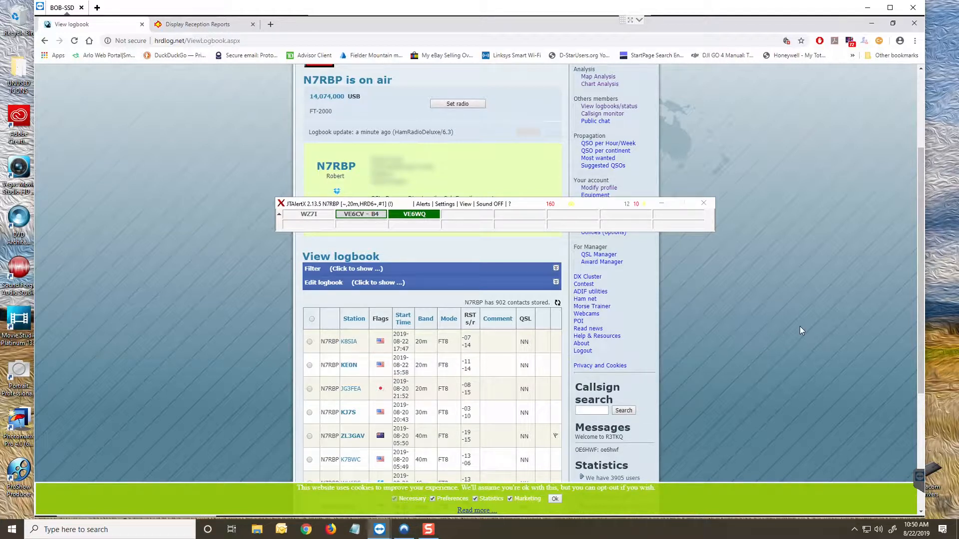
mouse_move(494, 197)
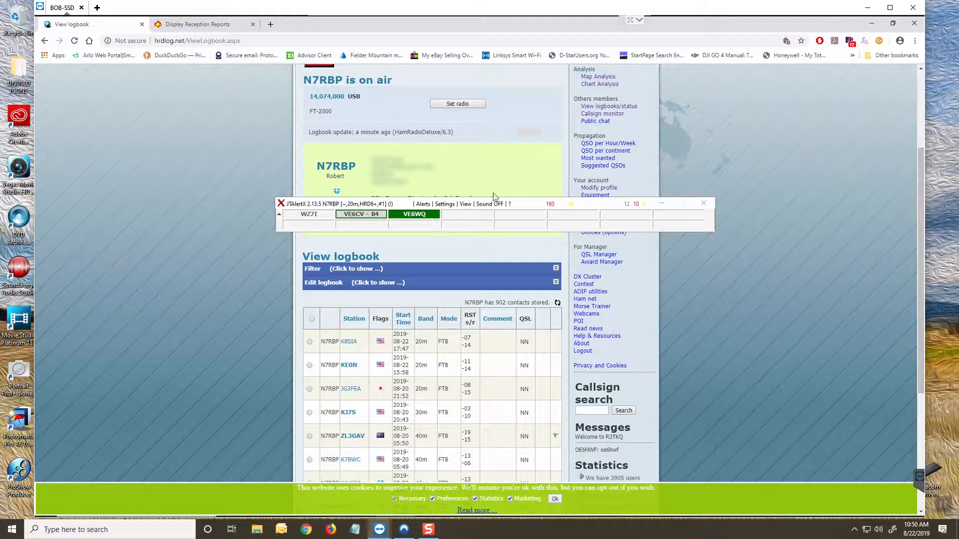
mouse_move(332, 213)
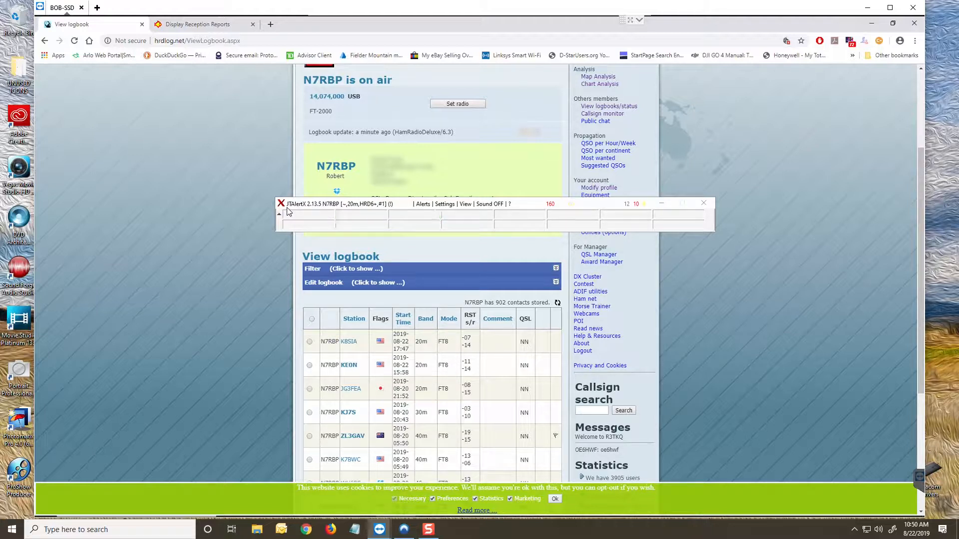
mouse_move(533, 228)
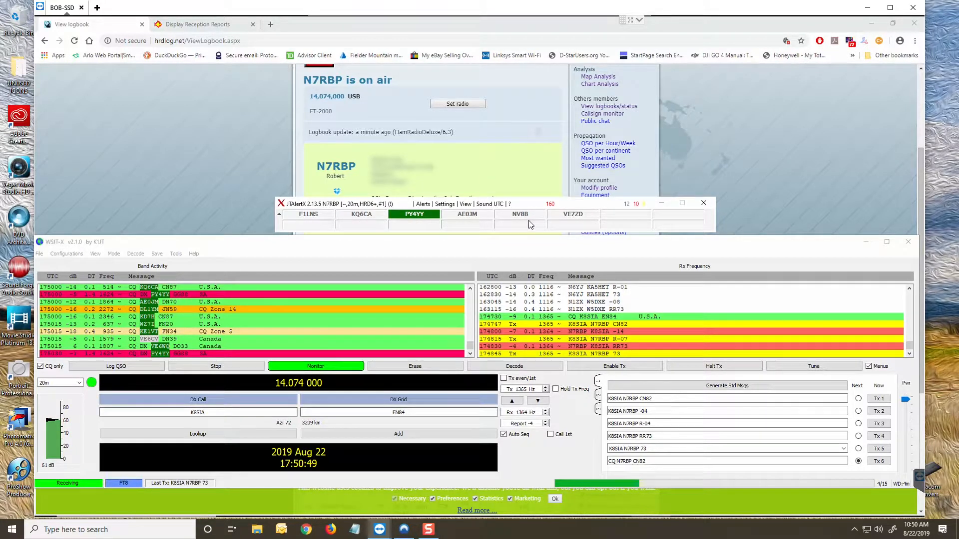
mouse_move(519, 214)
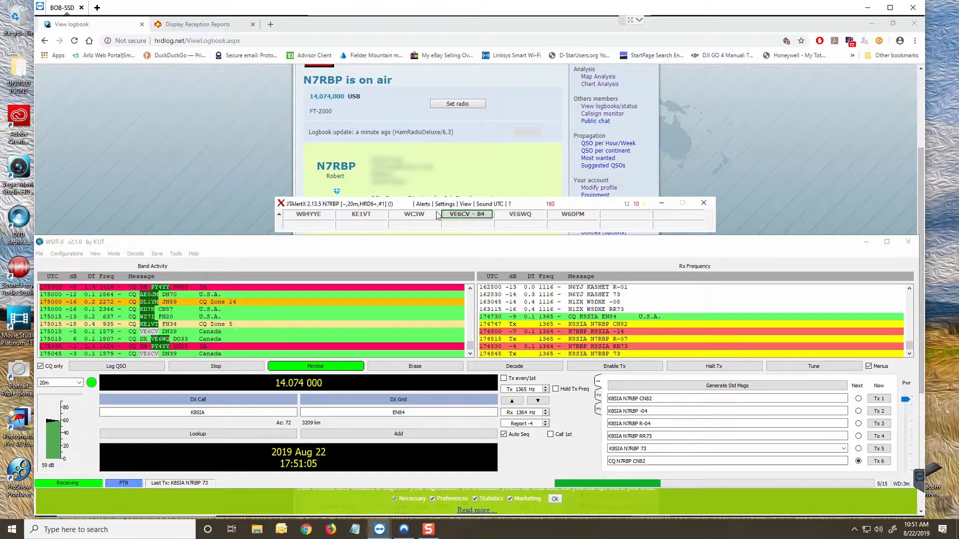
mouse_move(432, 227)
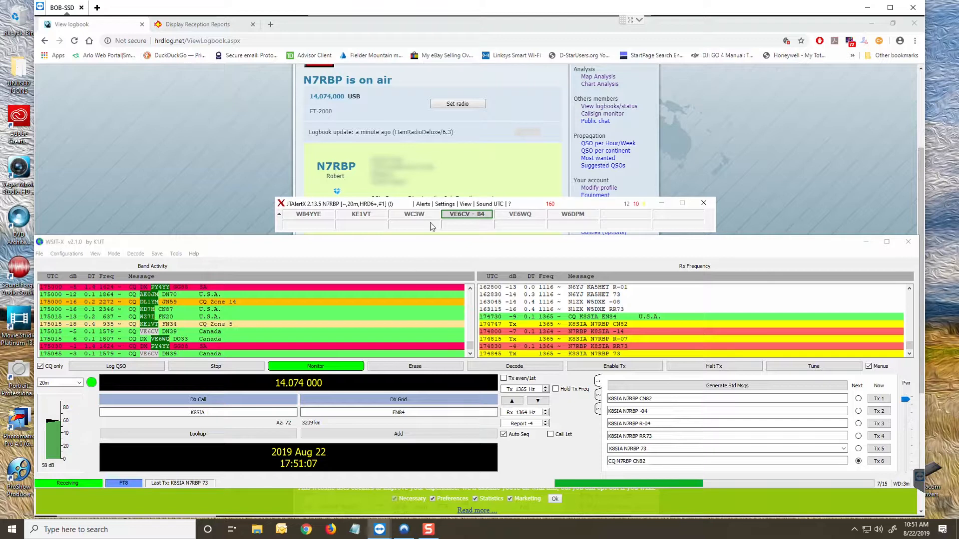
mouse_move(517, 272)
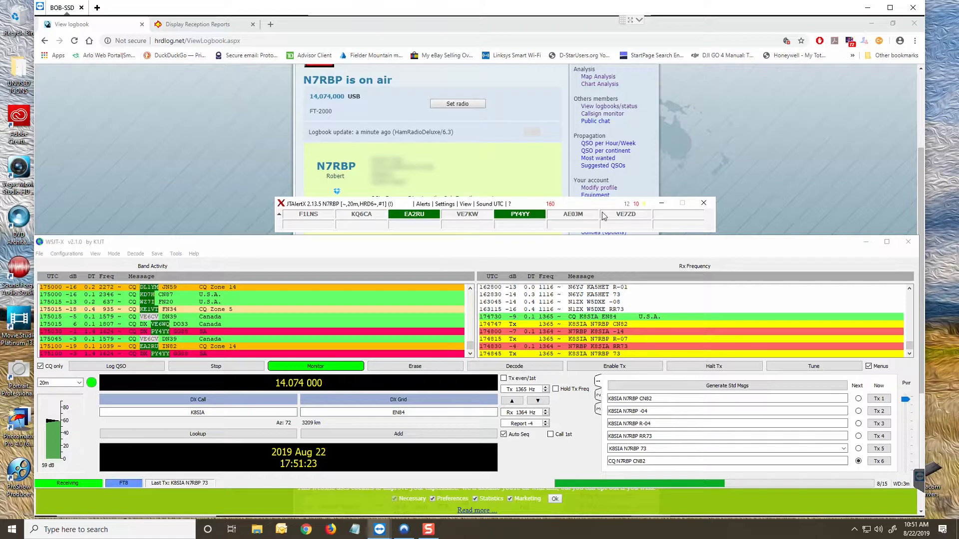
mouse_move(555, 260)
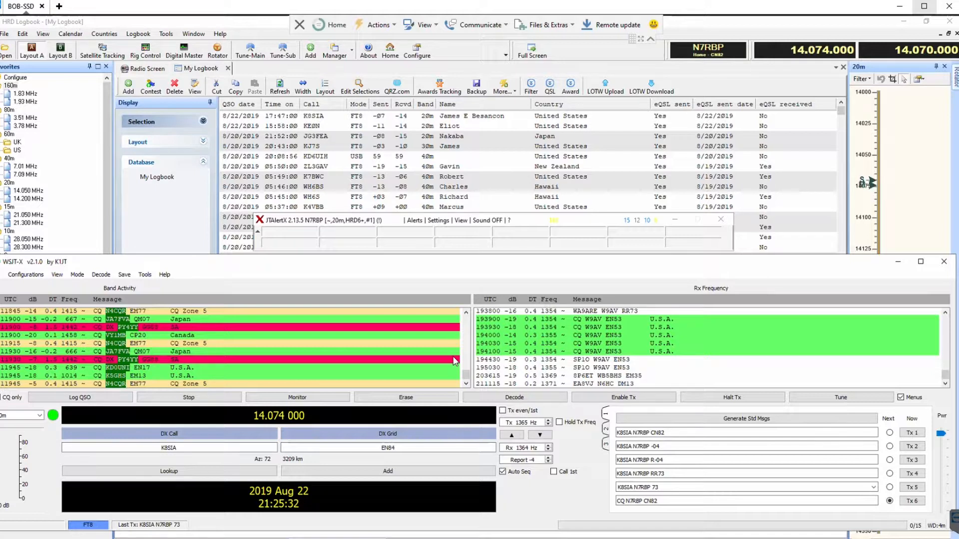
mouse_move(518, 278)
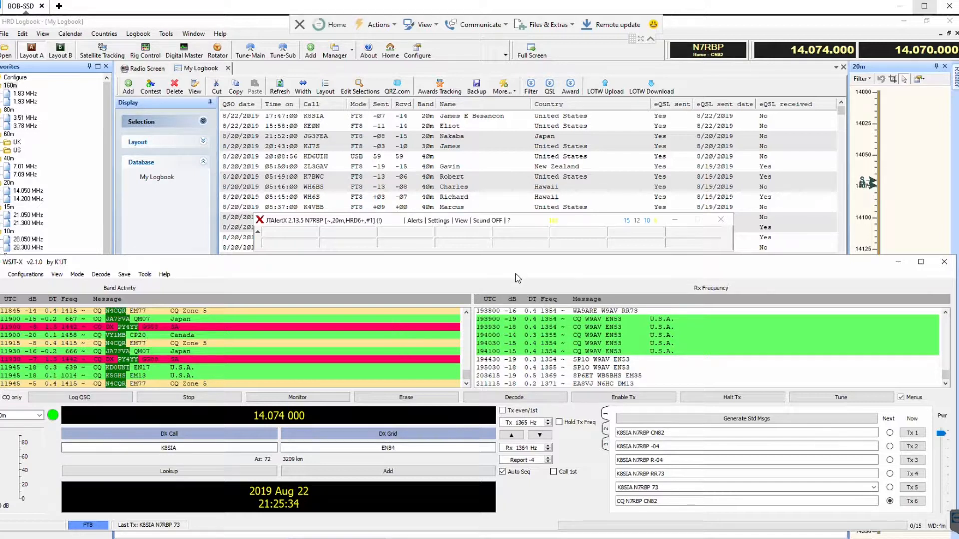
mouse_move(439, 227)
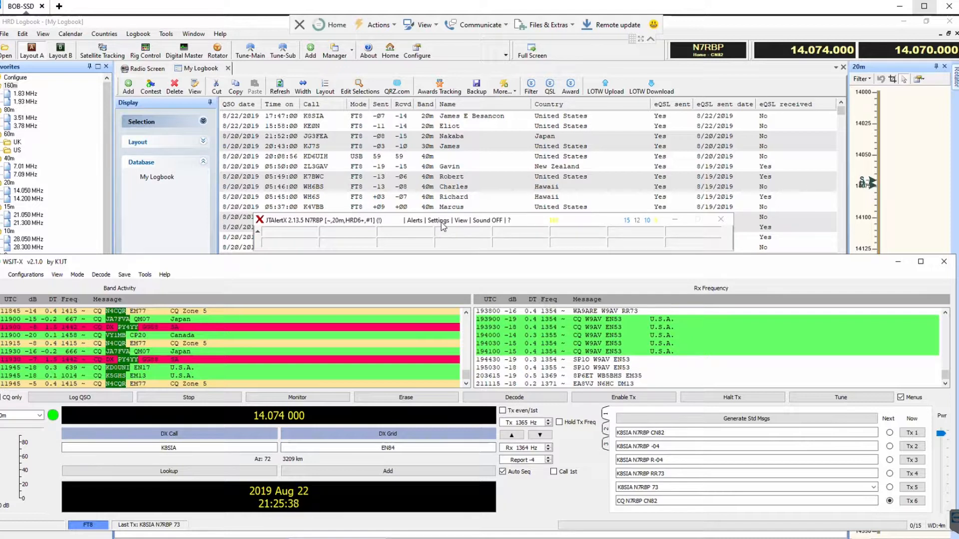
Bring up JTAlert Settings and expand the Logging section listing HRD V5/V6.
left_click(438, 219)
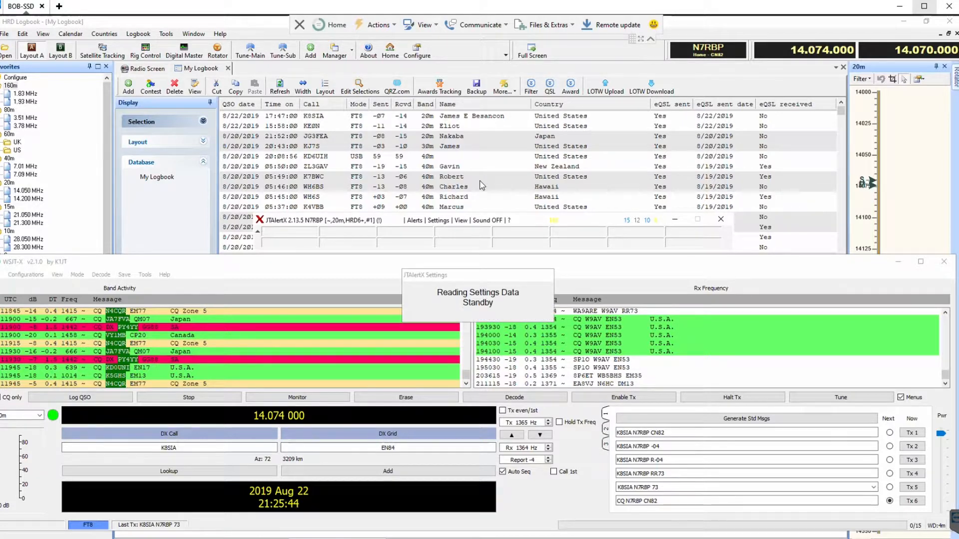
mouse_move(488, 282)
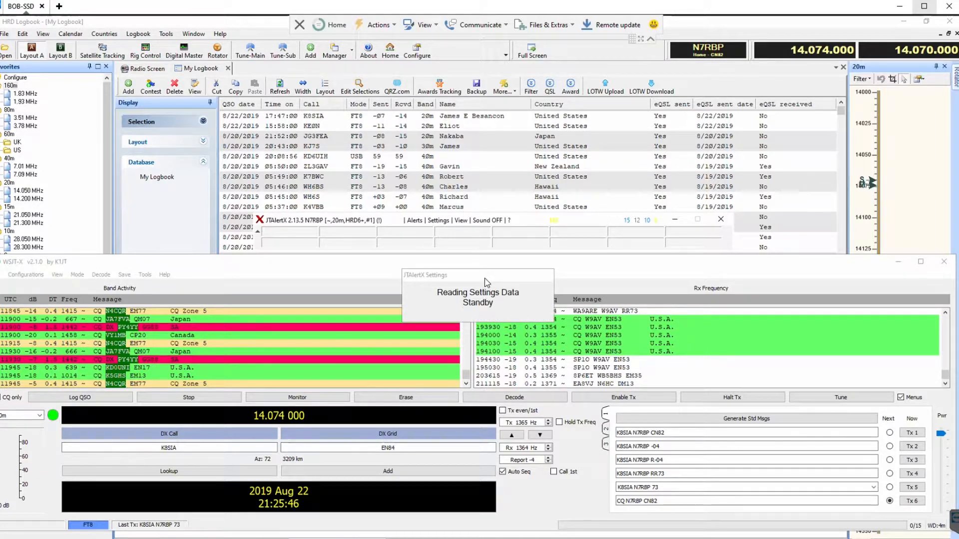
left_click(437, 220)
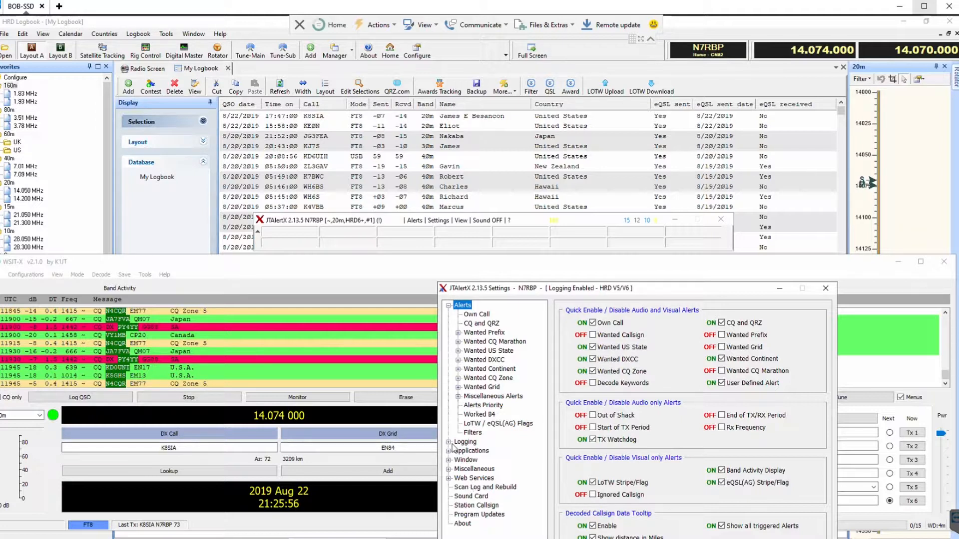
left_click(464, 442)
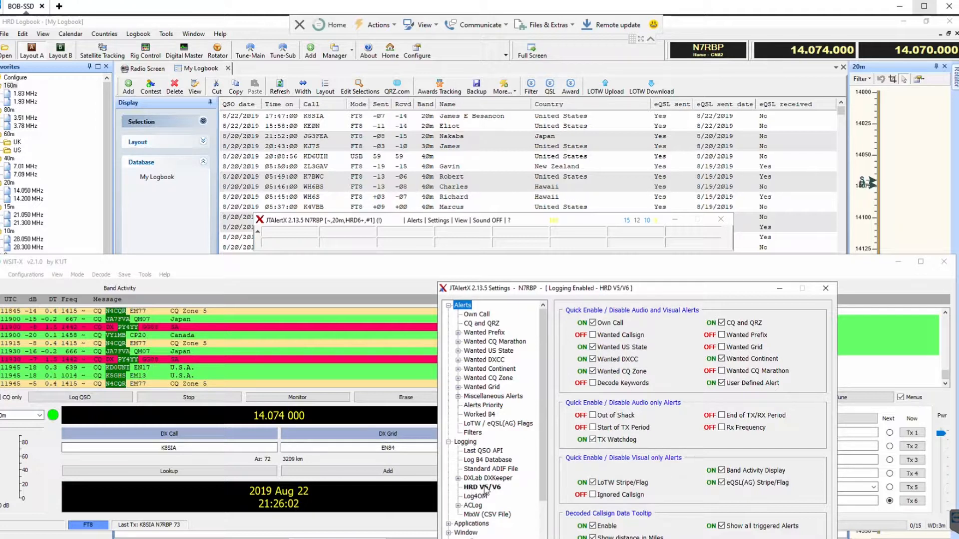
Display the HRD V5/V6 page: logging enabled, version 6.3 or later, My Logbook at 127.0.0.1.
left_click(481, 486)
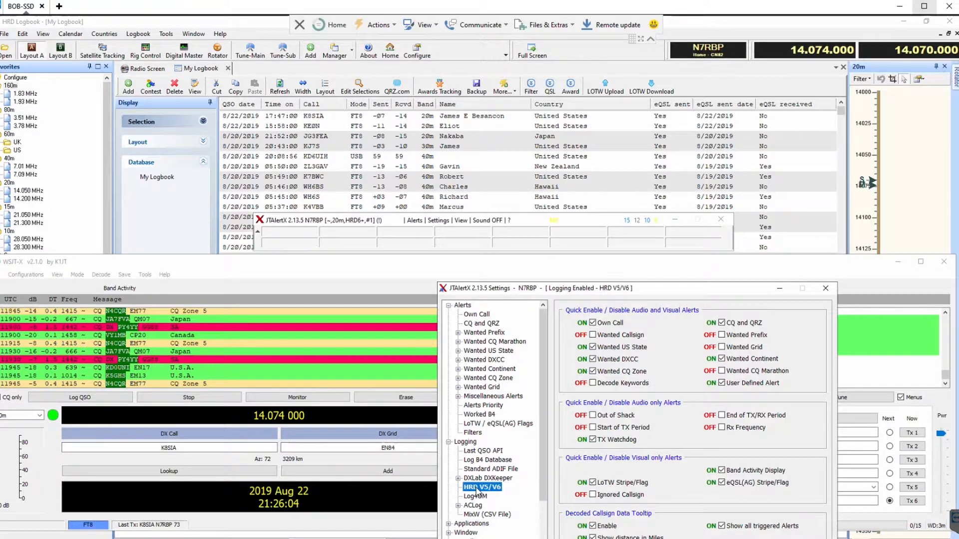
left_click(482, 487)
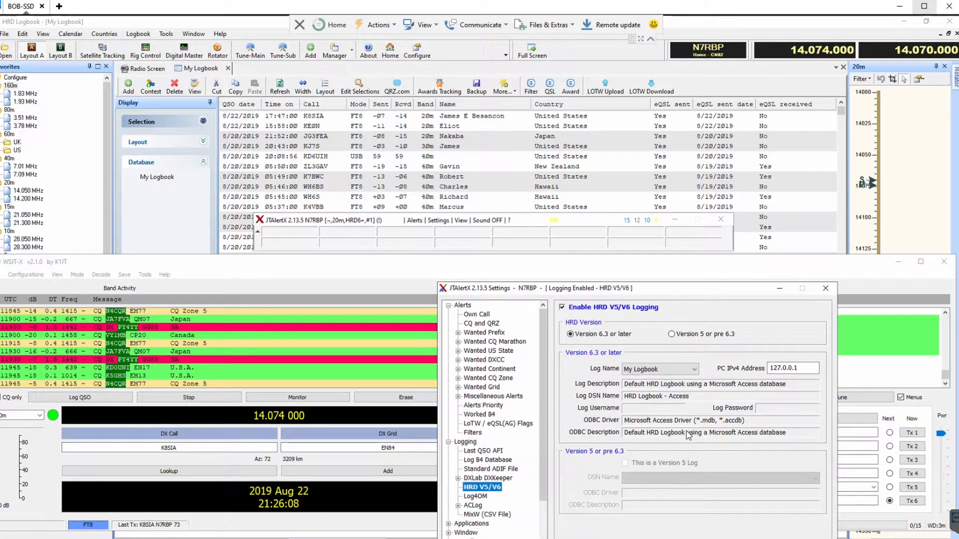
mouse_move(686, 503)
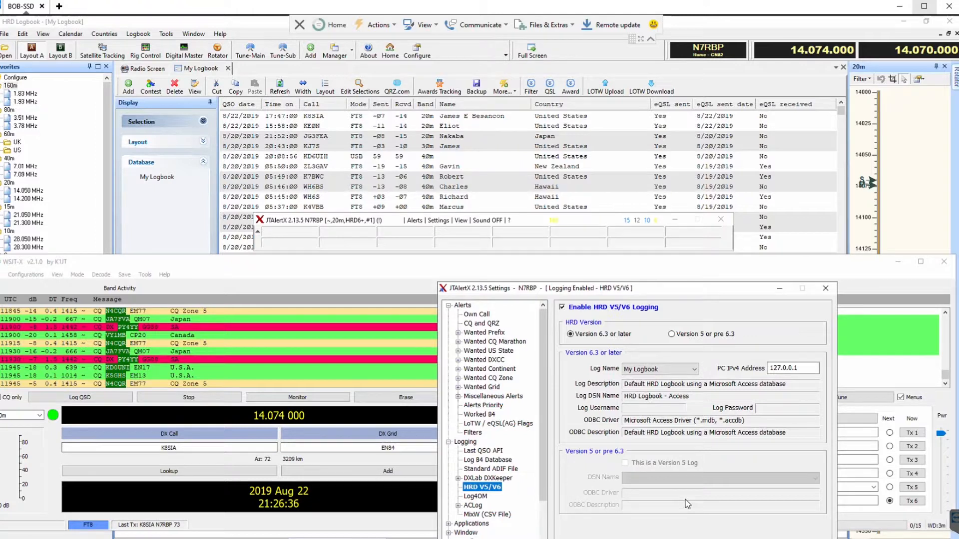
mouse_move(711, 513)
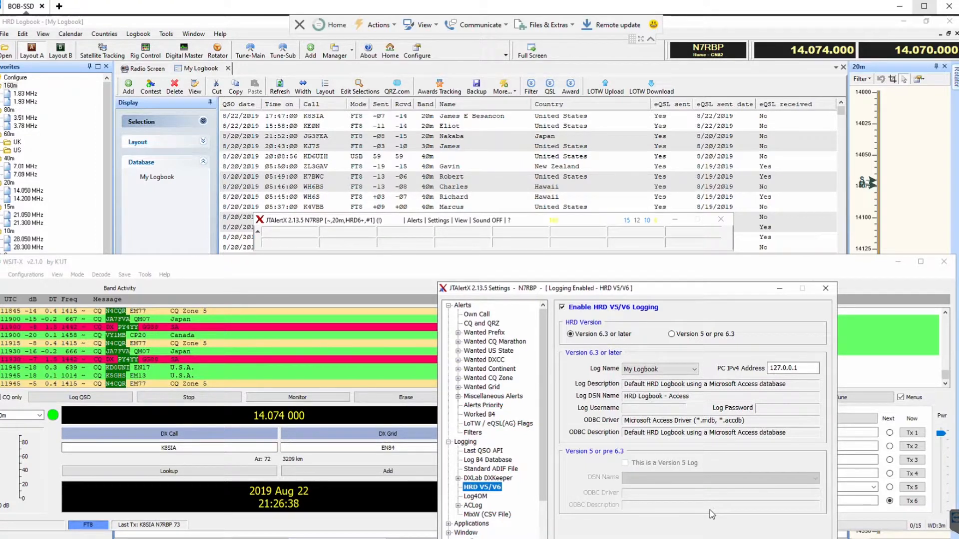